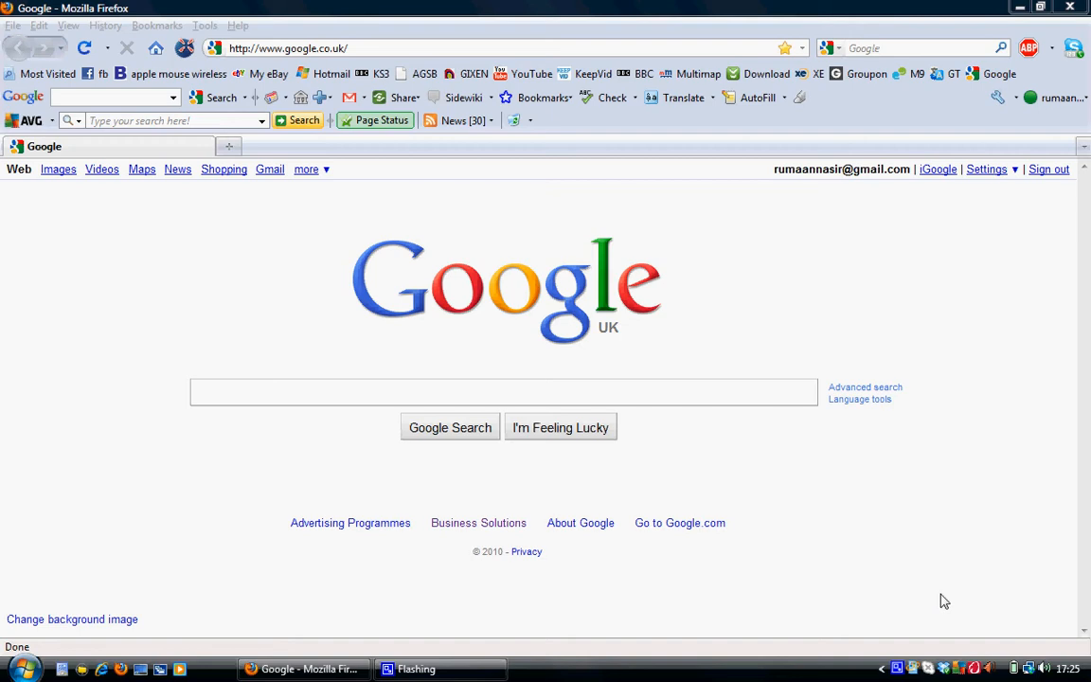
mouse_move(680, 380)
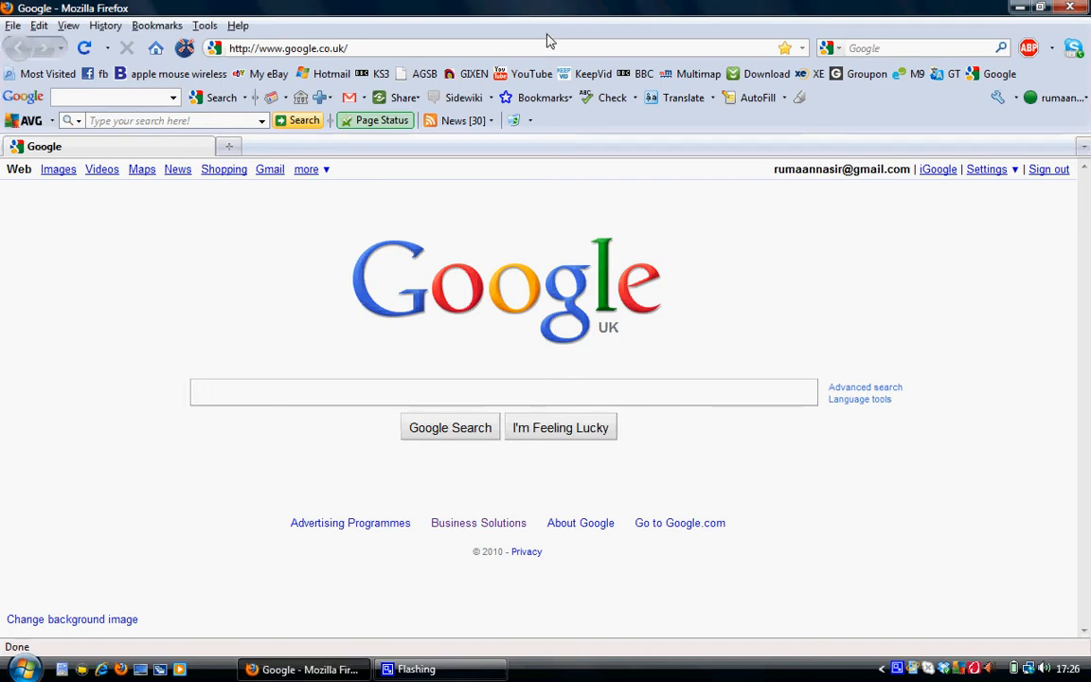
Go to download.cnet.com from the address bar's 'download' suggestion.
type("downlaod")
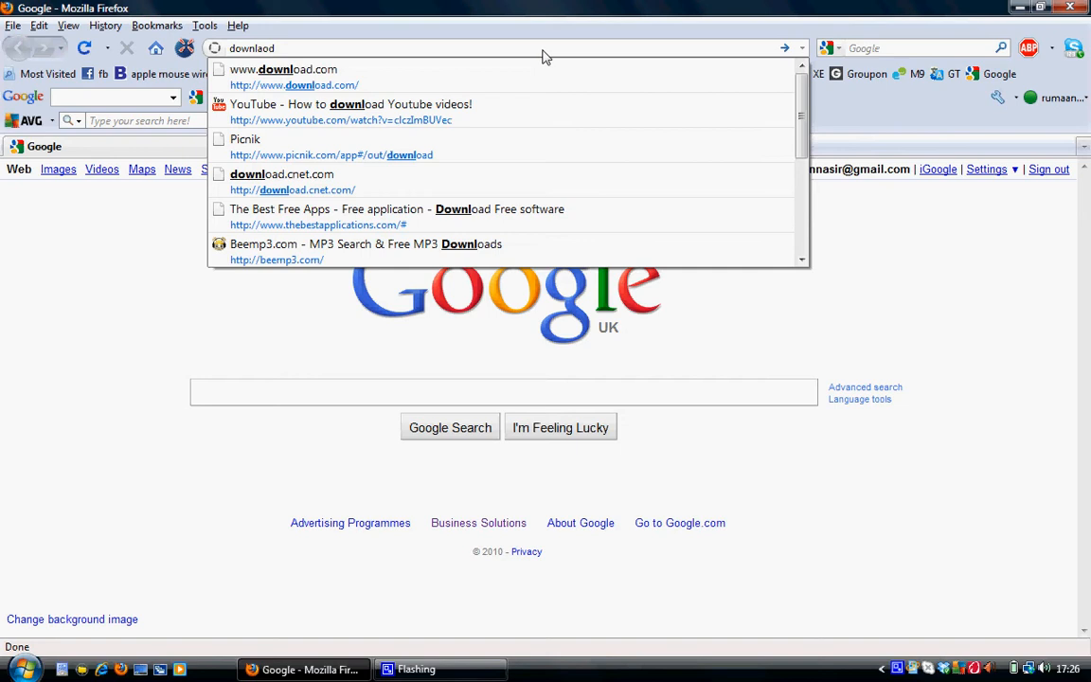
left_click(283, 69)
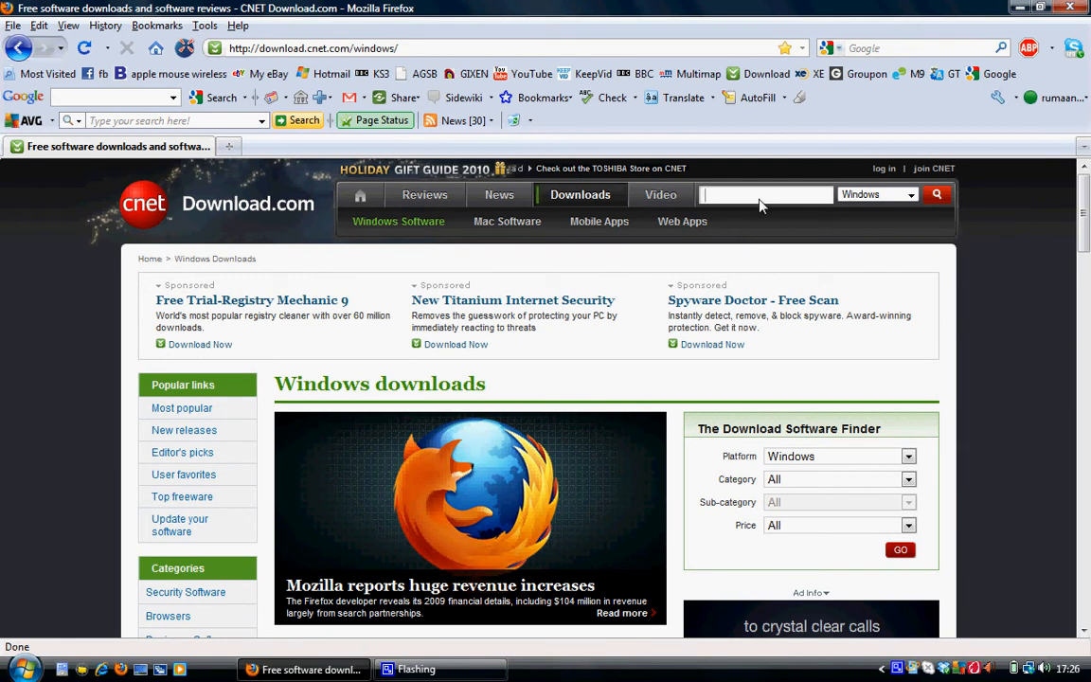
Search the site for 'pazera' and scroll down to the Pazera Free Audio Extractor result.
type("pa")
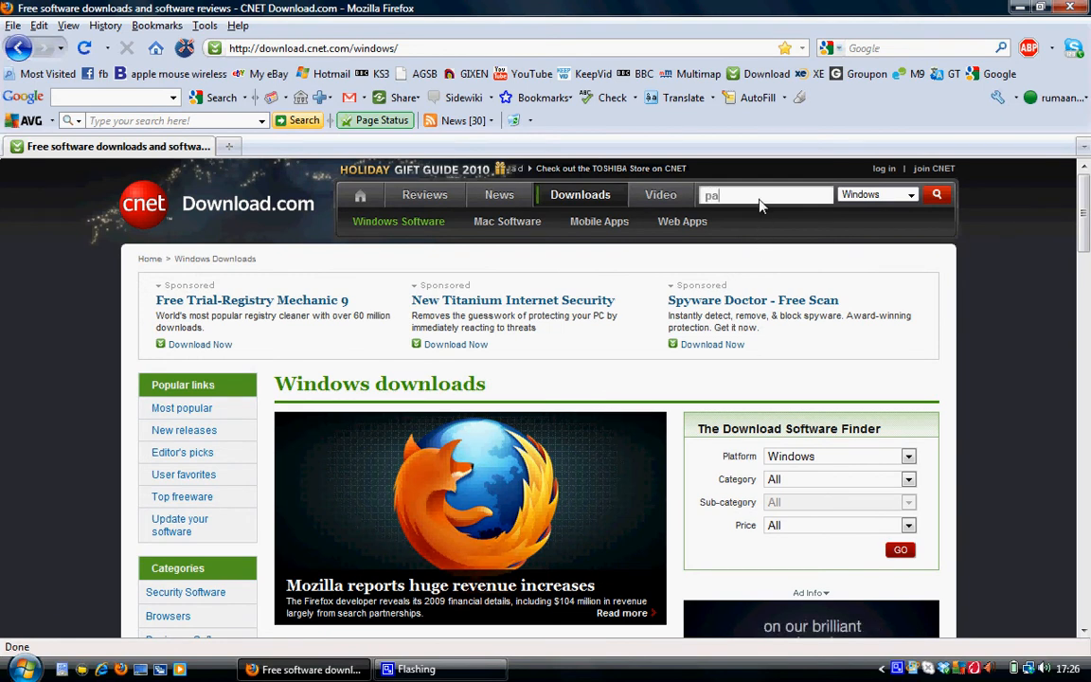
type("zera")
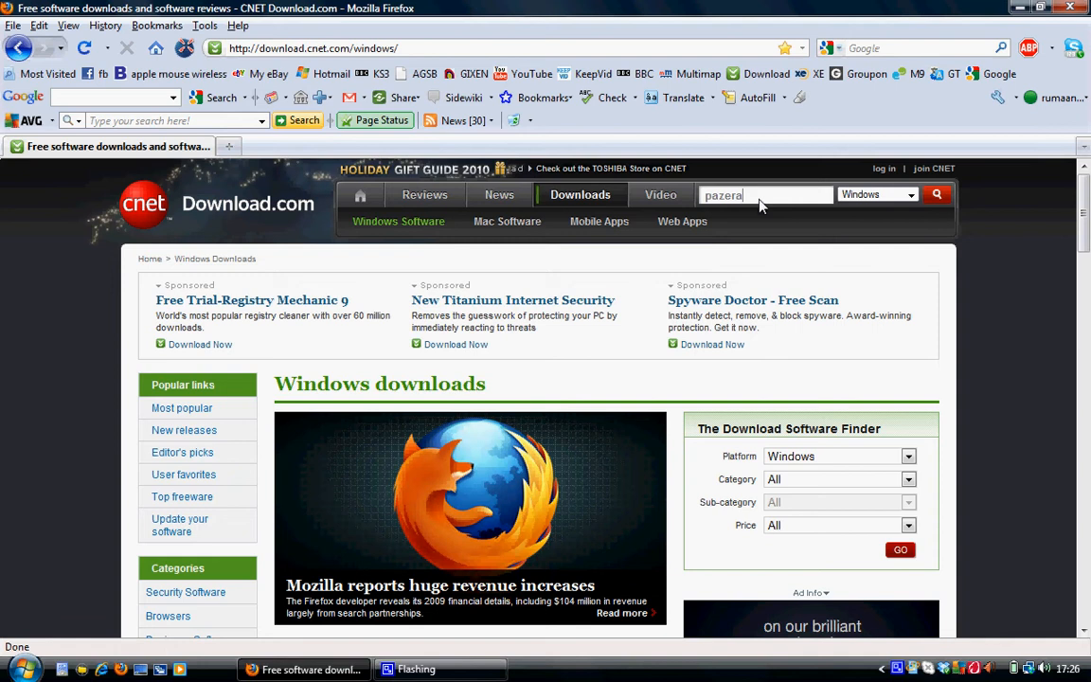
left_click(936, 194)
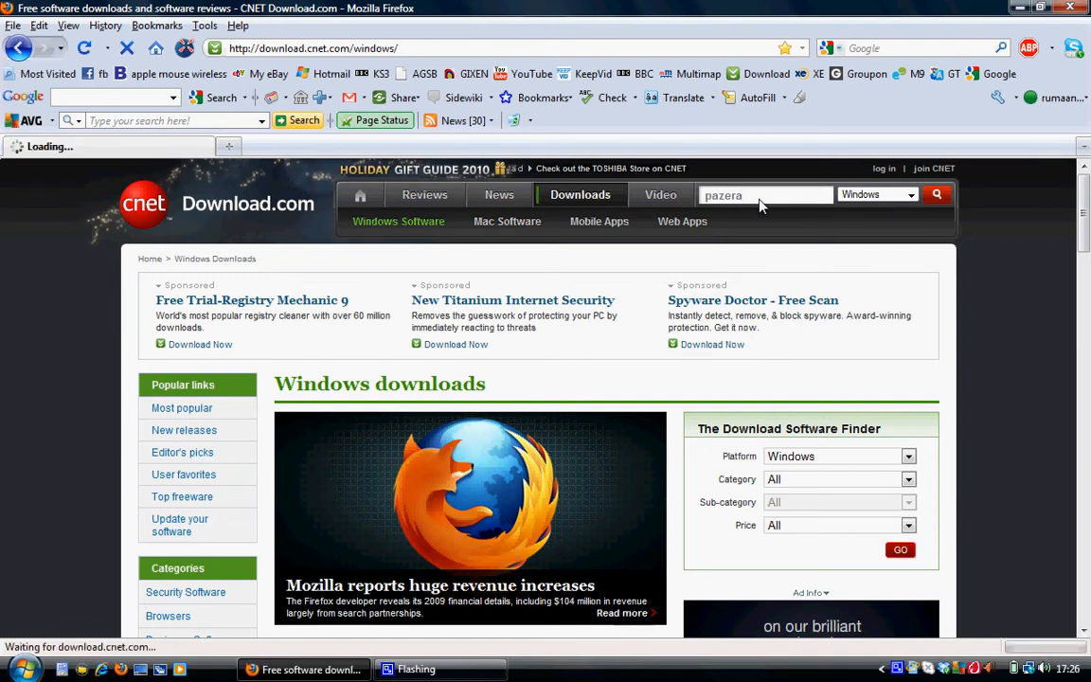
left_click(937, 194)
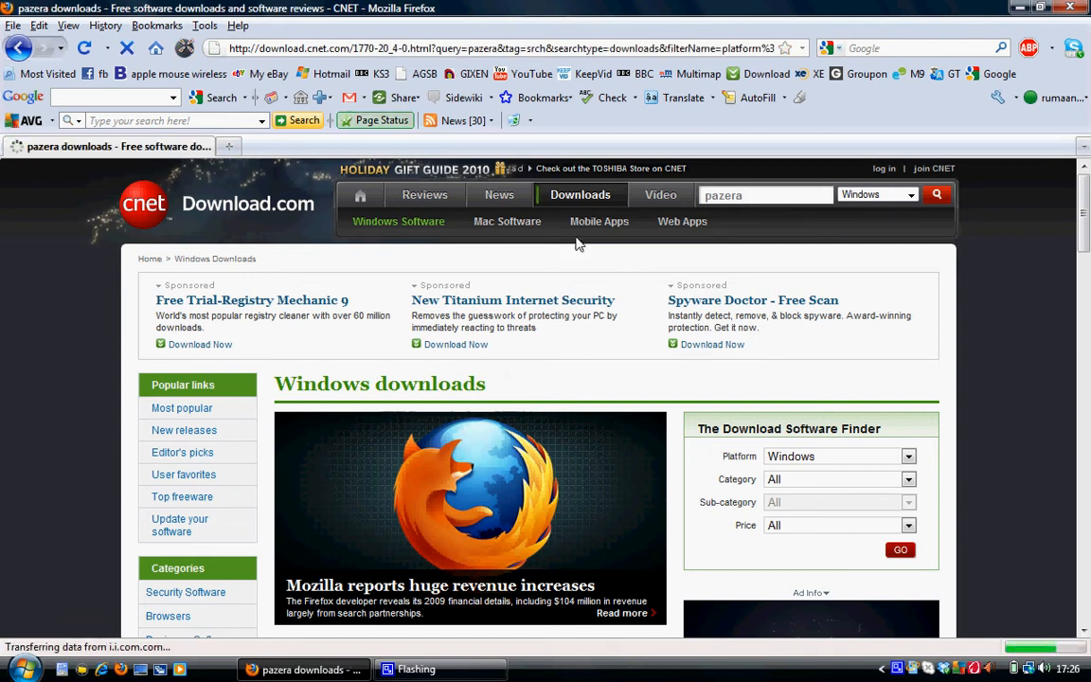
left_click(936, 194)
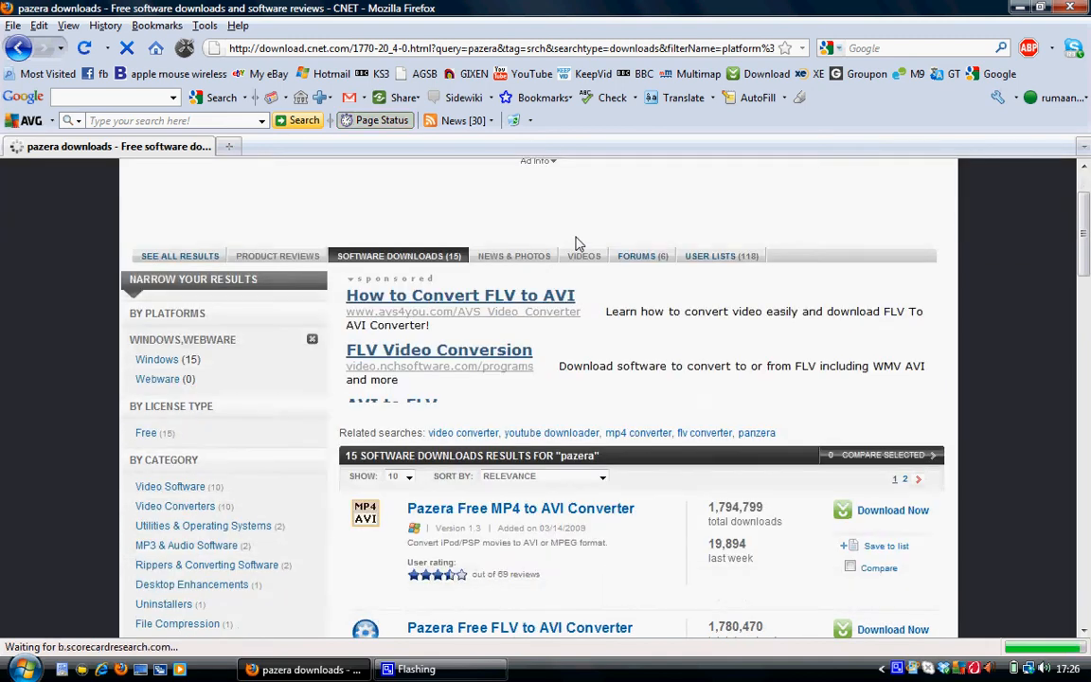
scroll("down", 3)
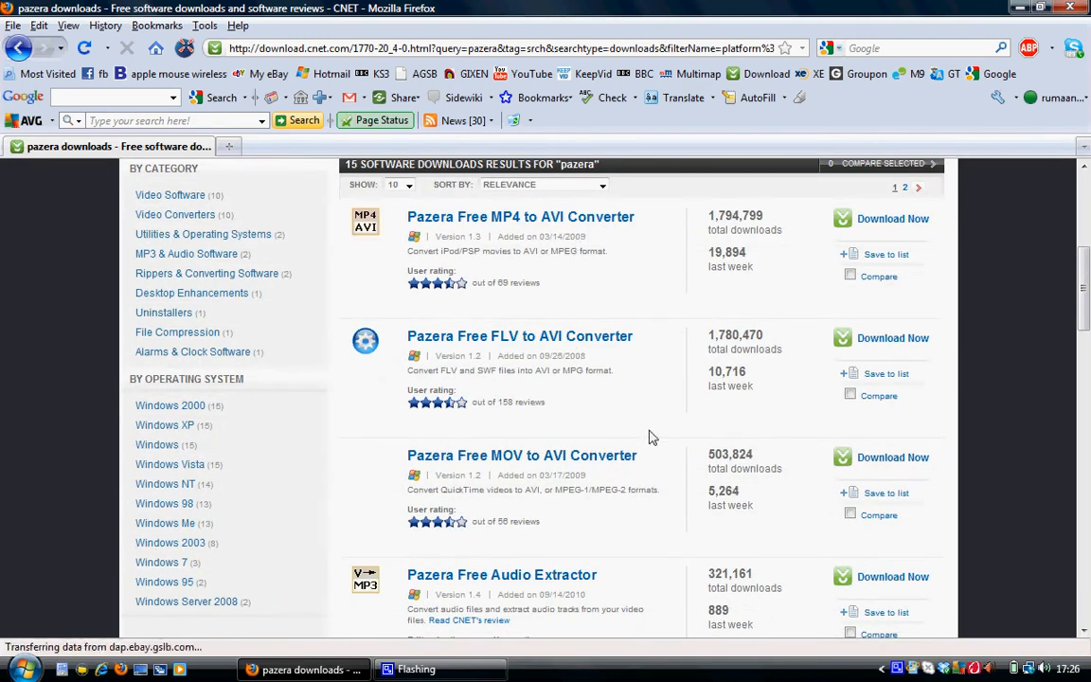
scroll("down", 3)
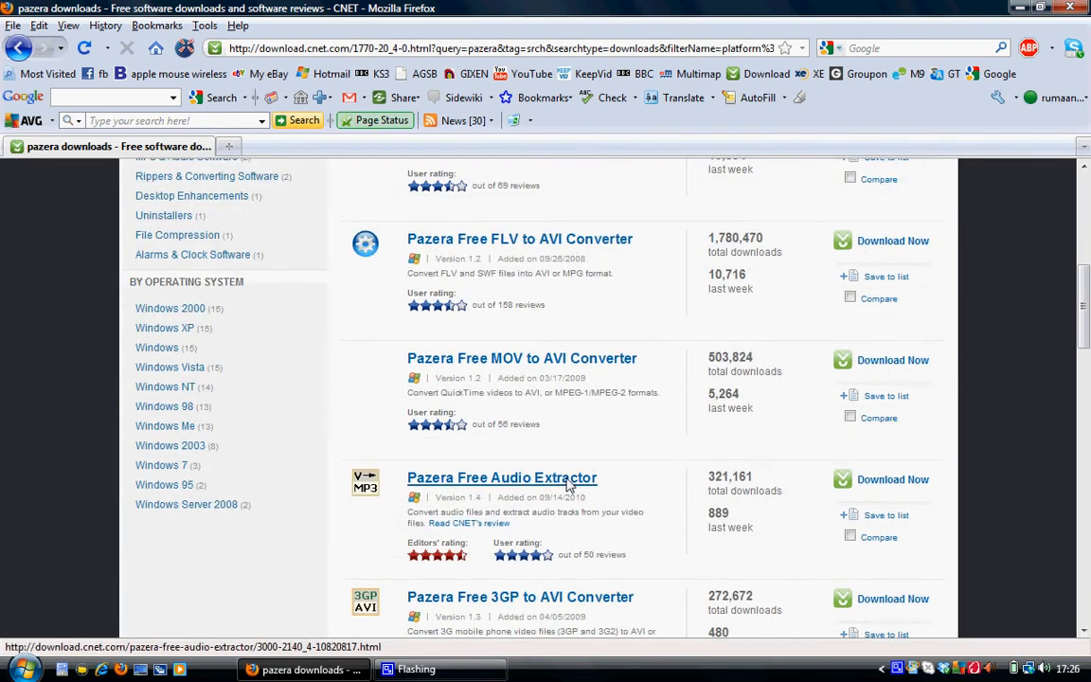
Open the Pazera Free Audio Extractor product page and use Download Now to get its zip.
left_click(502, 477)
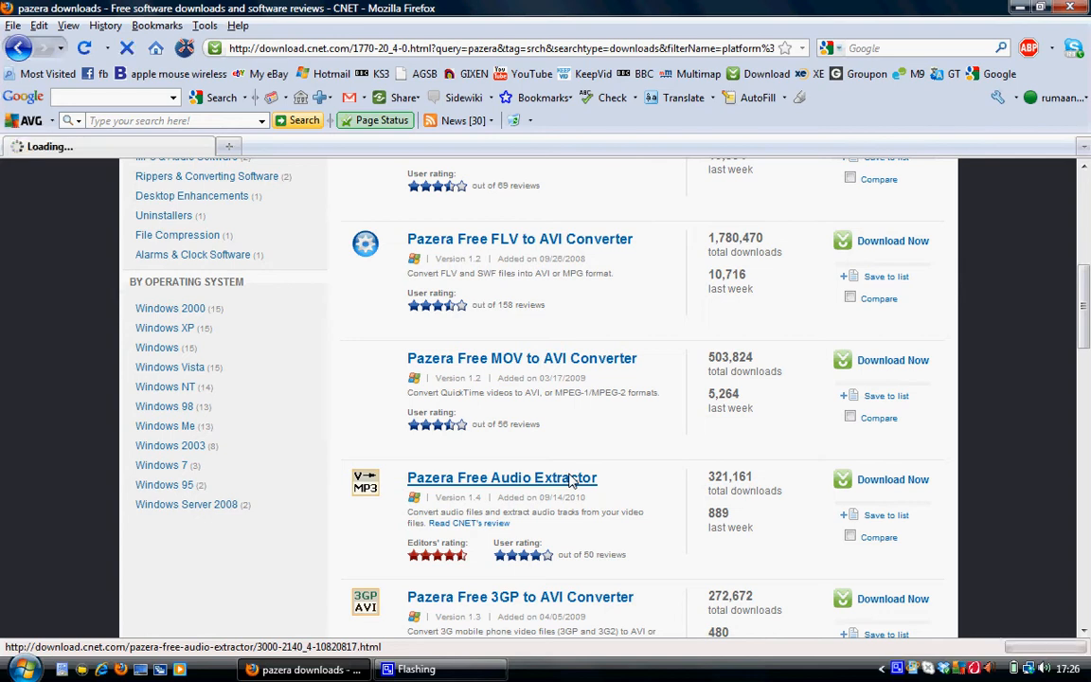
left_click(502, 478)
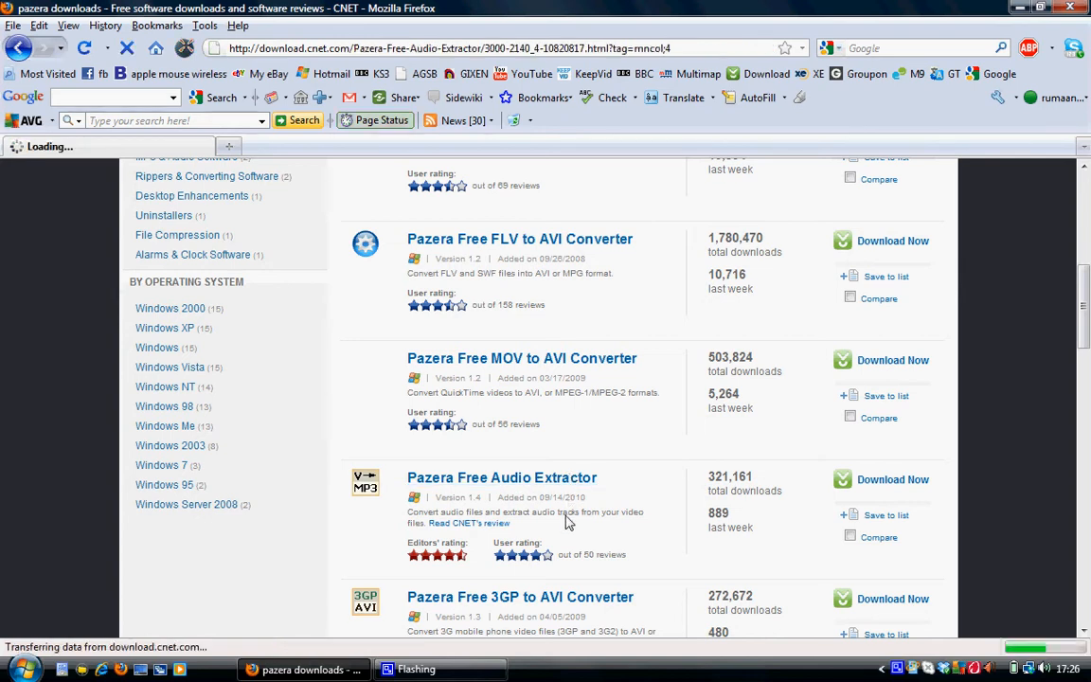
left_click(502, 478)
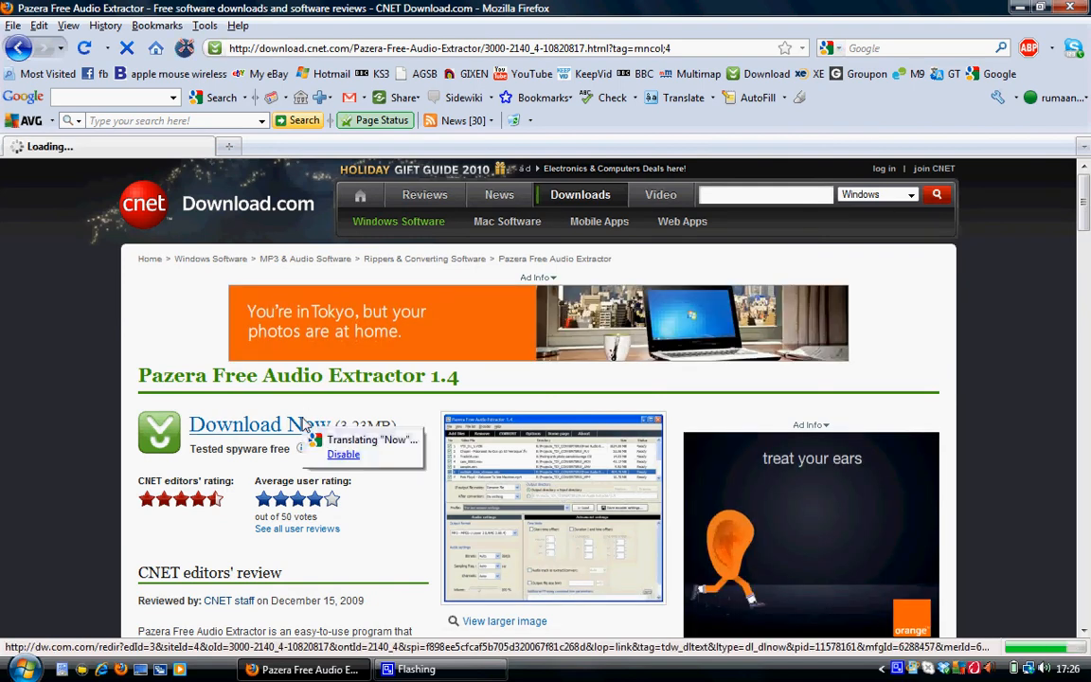
left_click(259, 423)
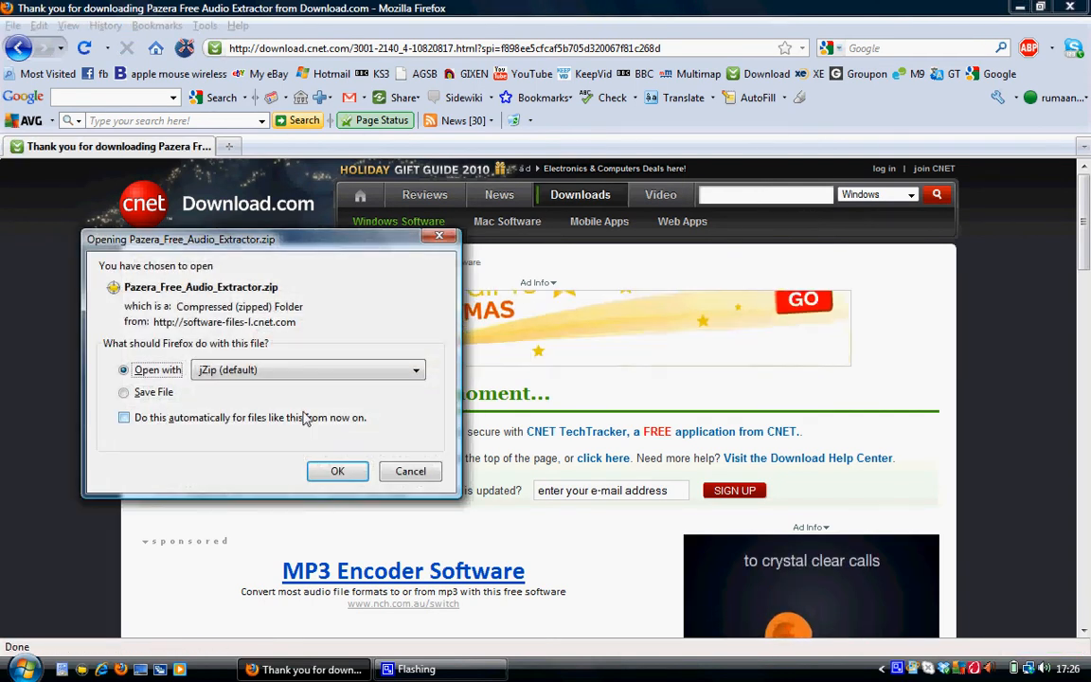
Keep 'Open with jZip (default)' and confirm opening Pazera_Free_Audio_Extractor.zip.
left_click(337, 470)
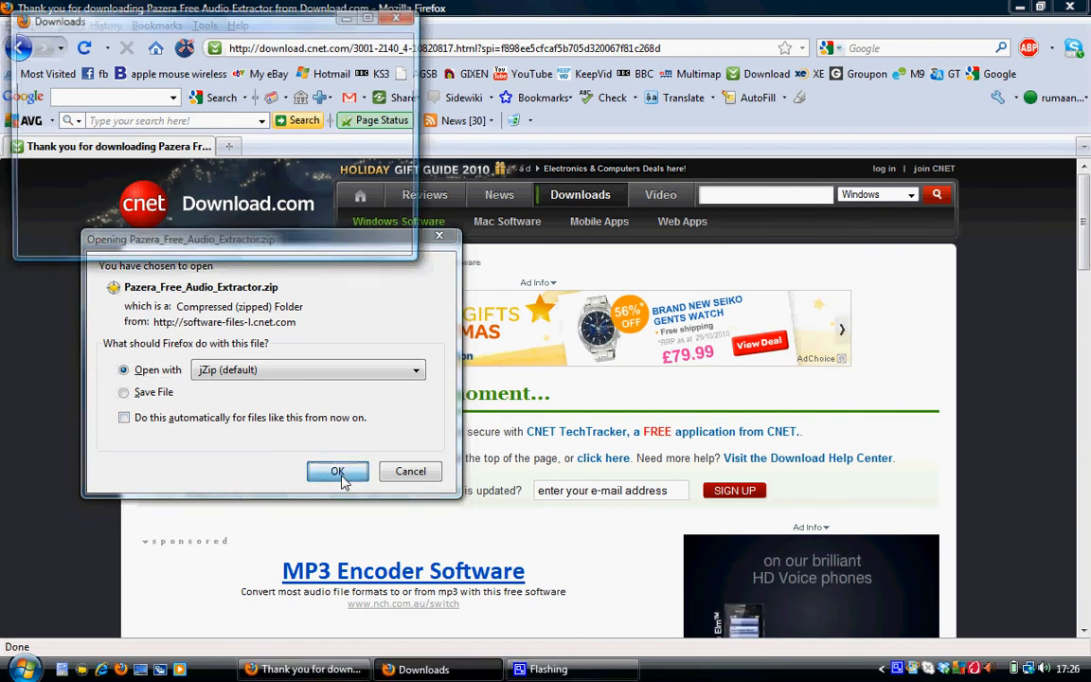
left_click(338, 472)
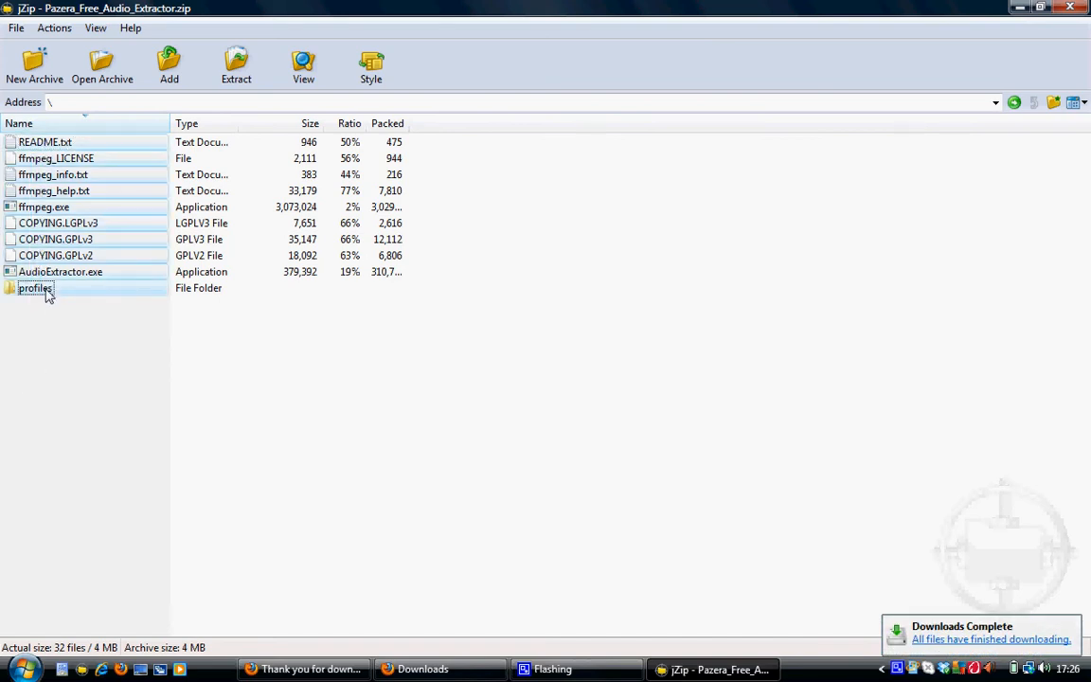
Extract the archive to a new Desktop folder named 'Mp3 extractor'.
left_click(236, 67)
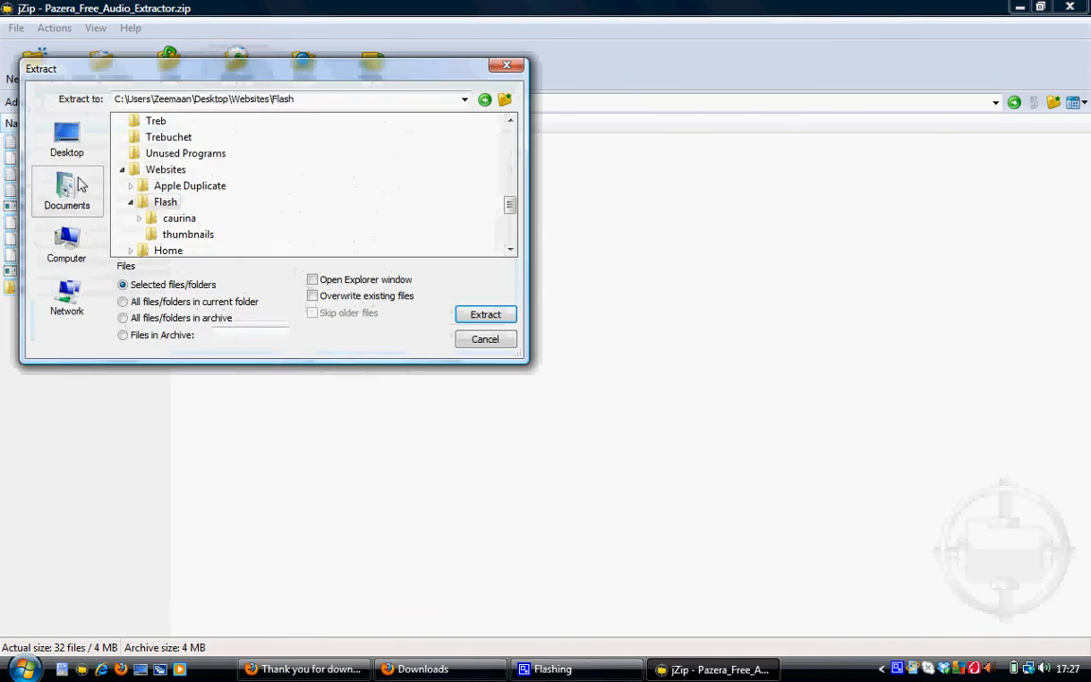
left_click(504, 98)
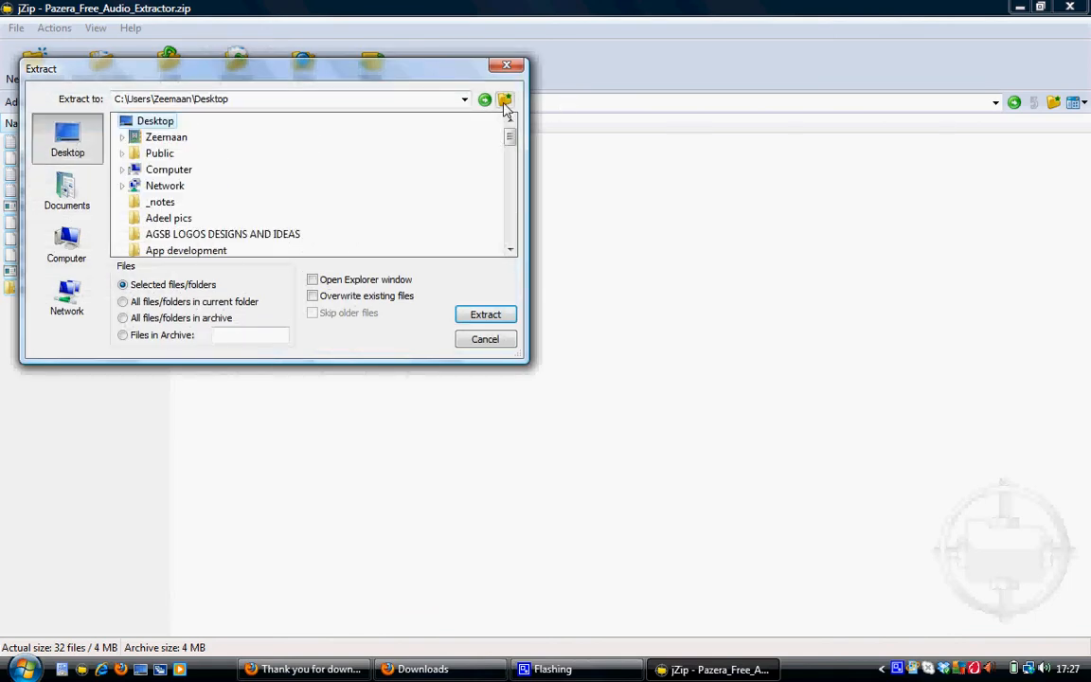
left_click(505, 99)
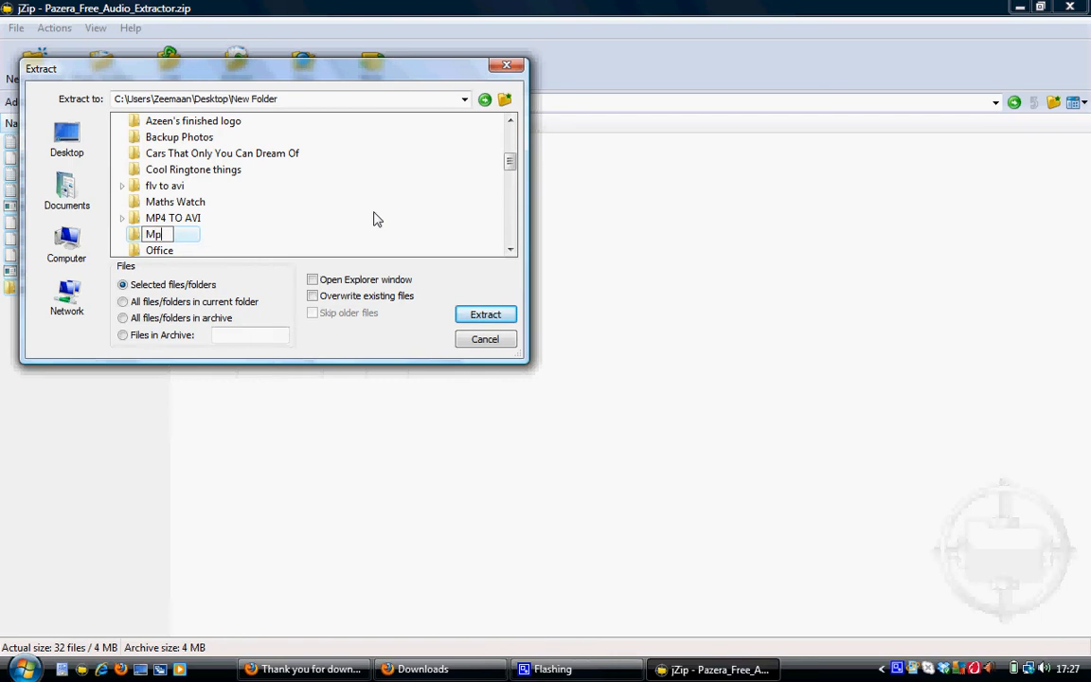
type("3 ext")
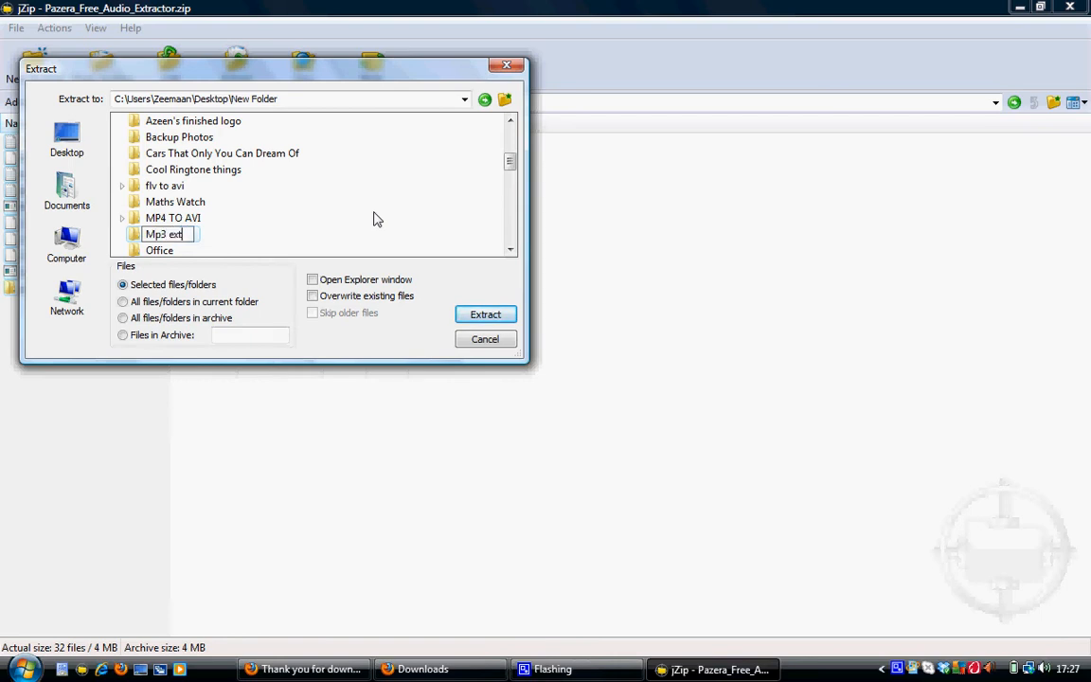
type("ractor")
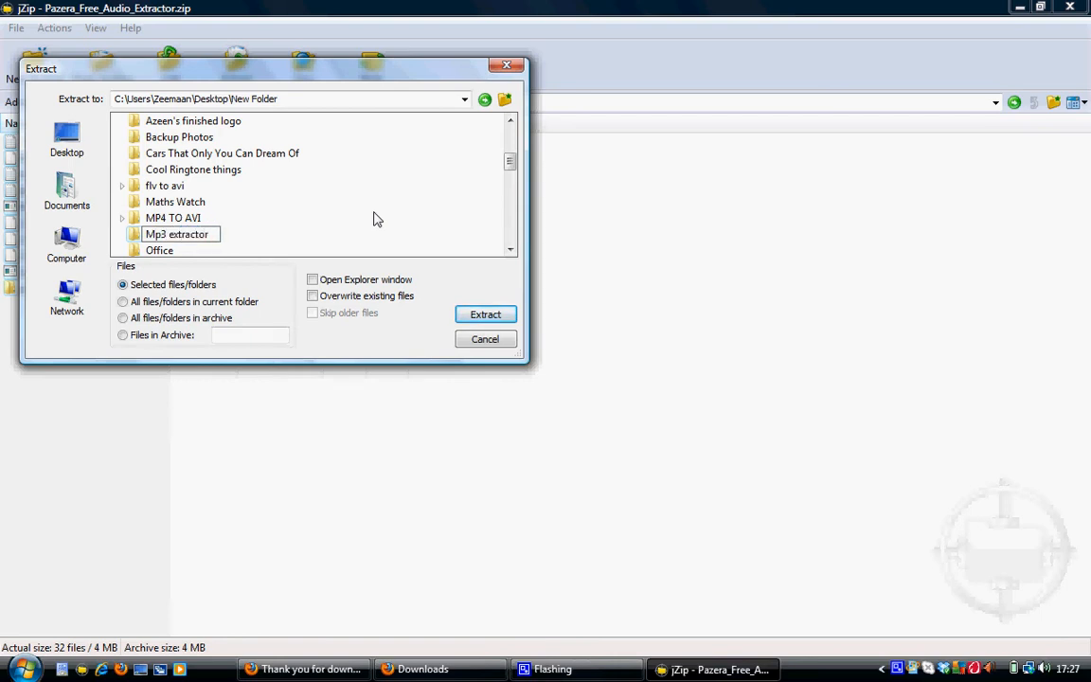
left_click(176, 218)
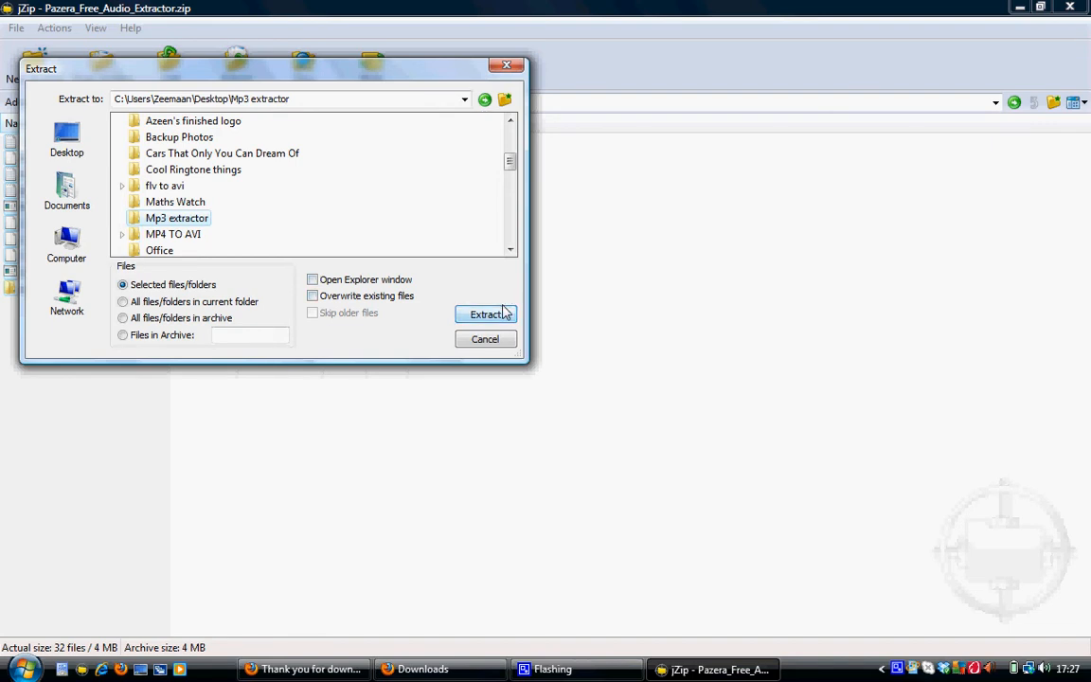
left_click(486, 313)
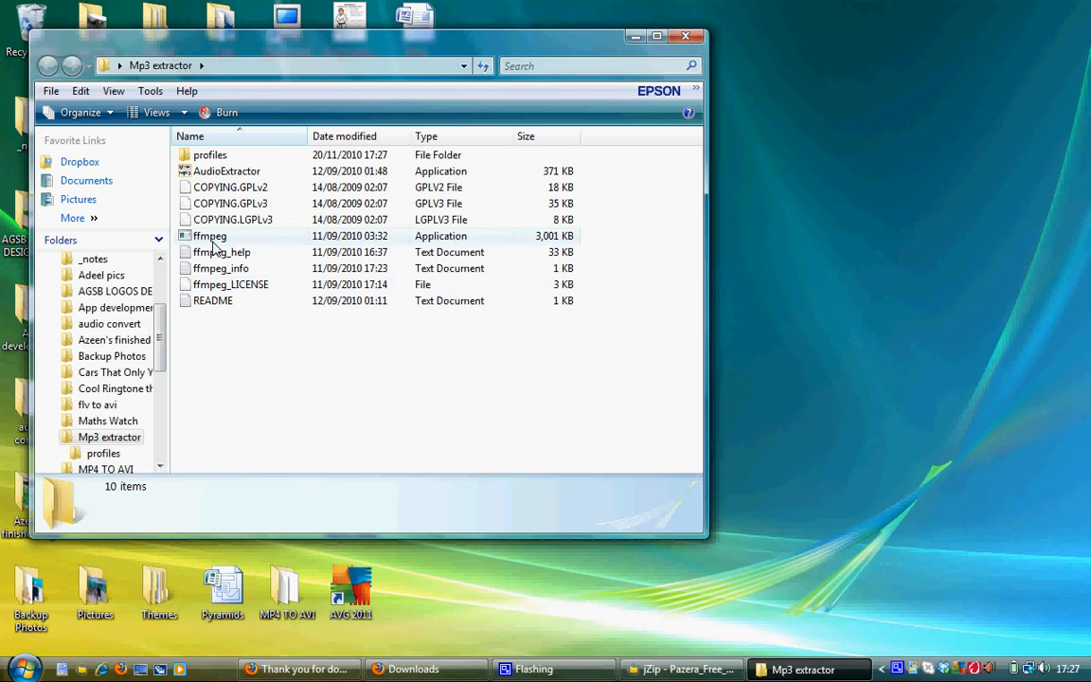
mouse_move(216, 249)
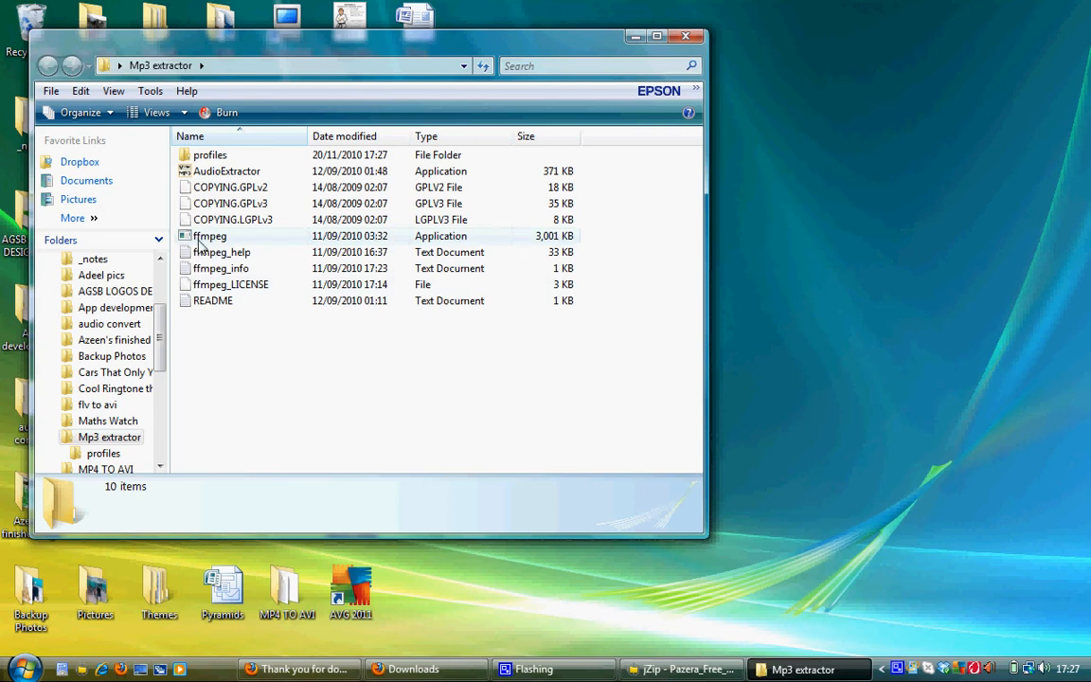
Launch AudioExtractor from the 'Mp3 extractor' folder and choose Add files.
left_click(209, 236)
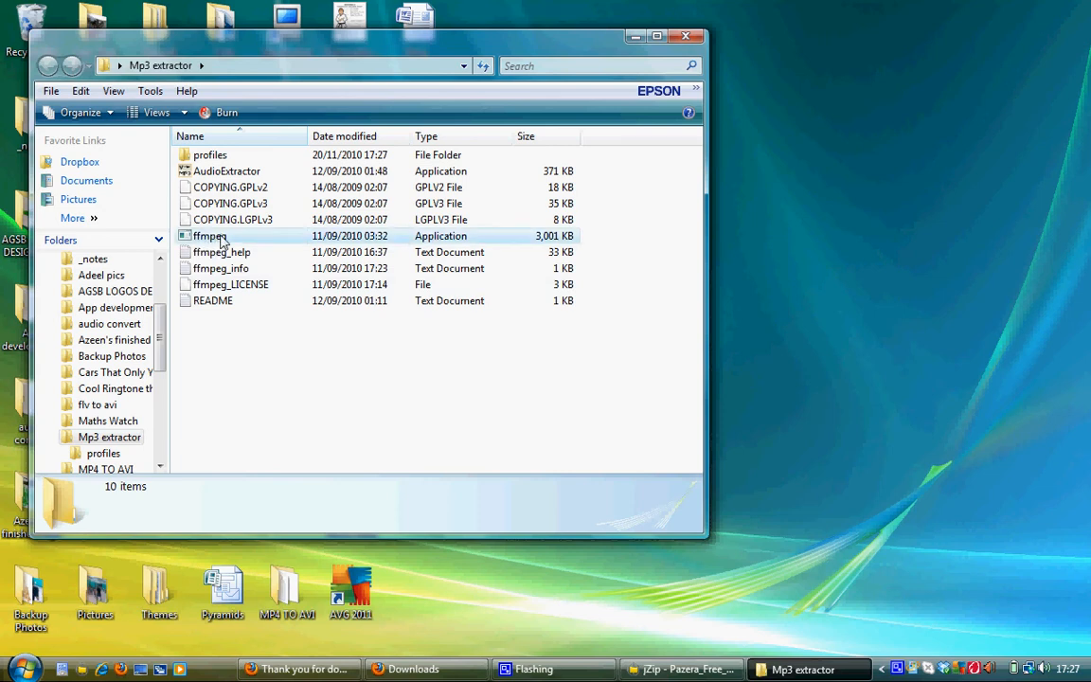
left_click(208, 236)
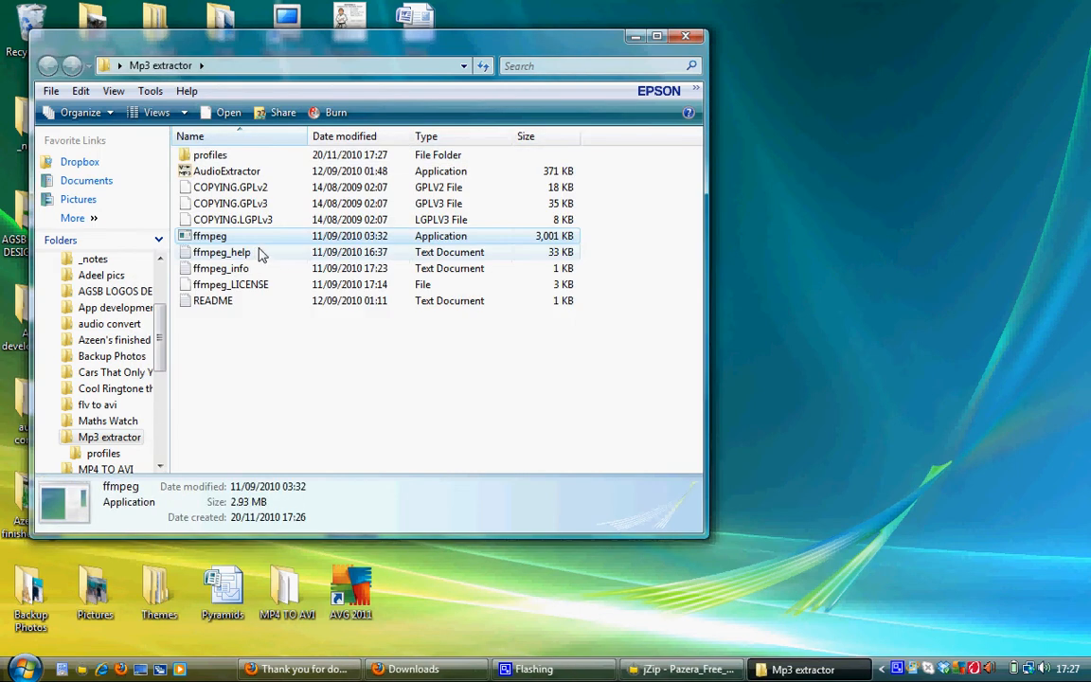
mouse_move(253, 254)
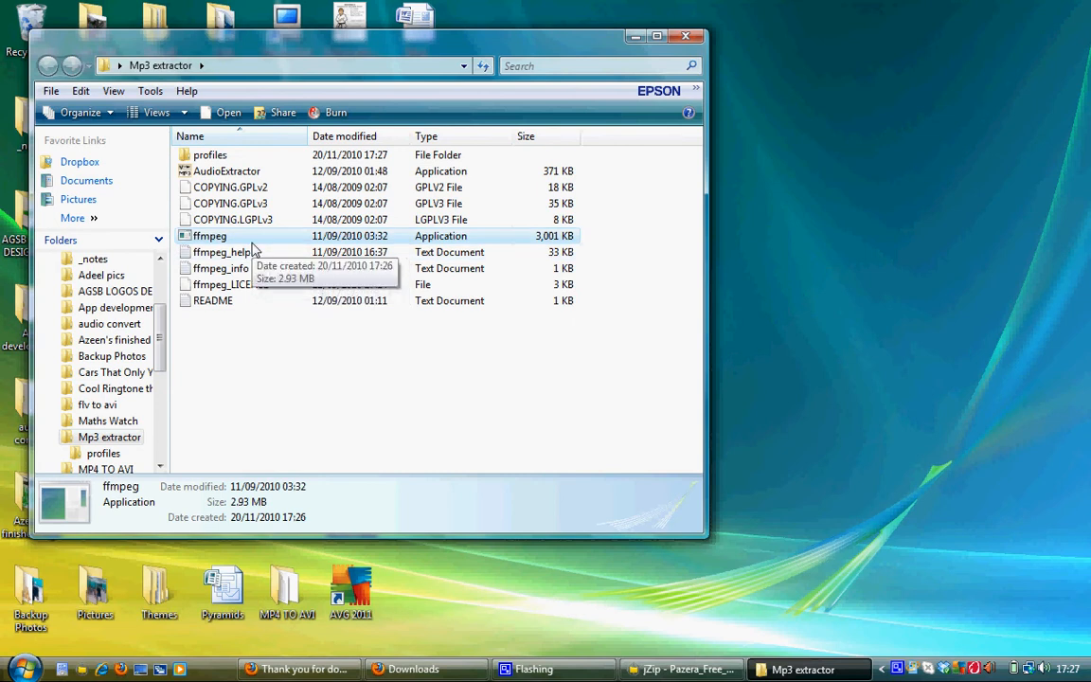
mouse_move(262, 268)
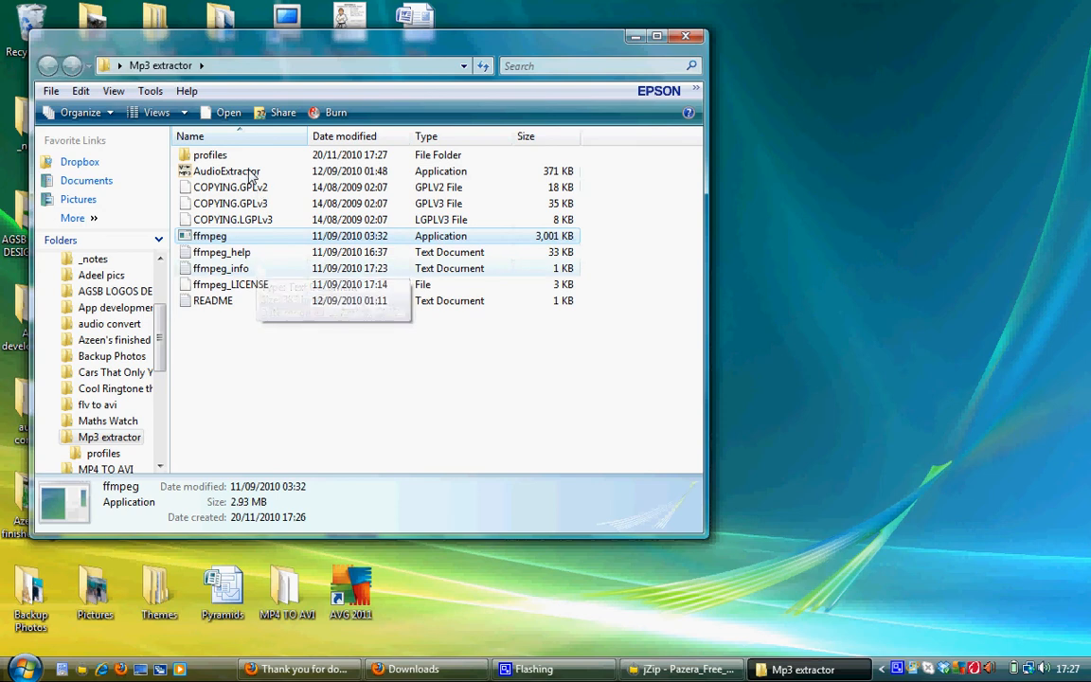
mouse_move(227, 172)
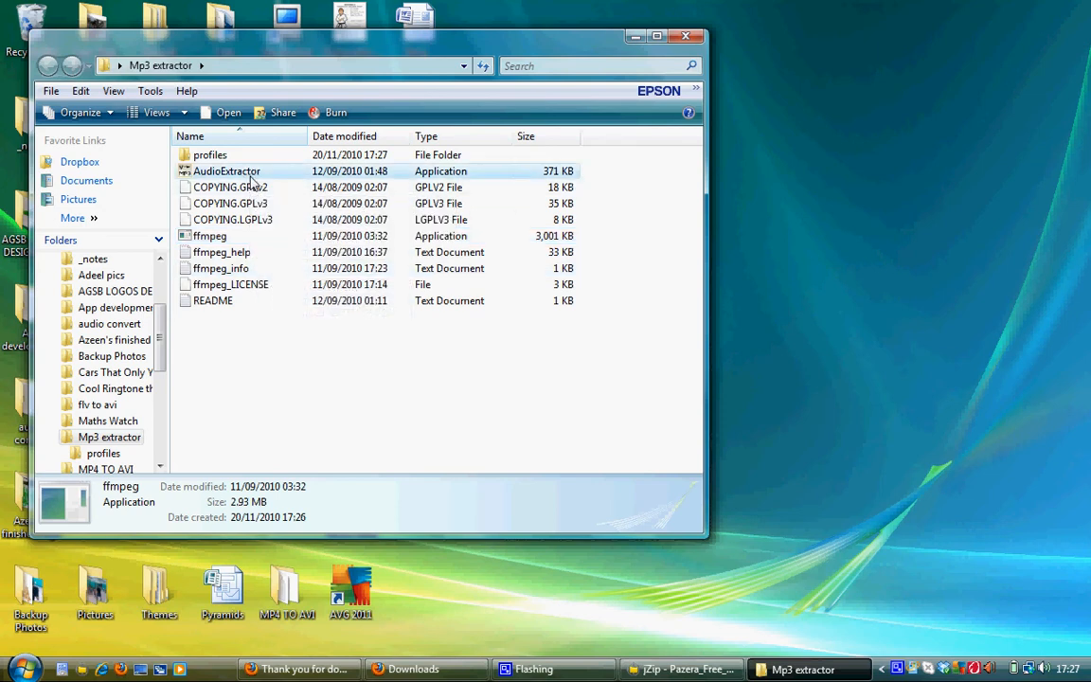
double_click(228, 171)
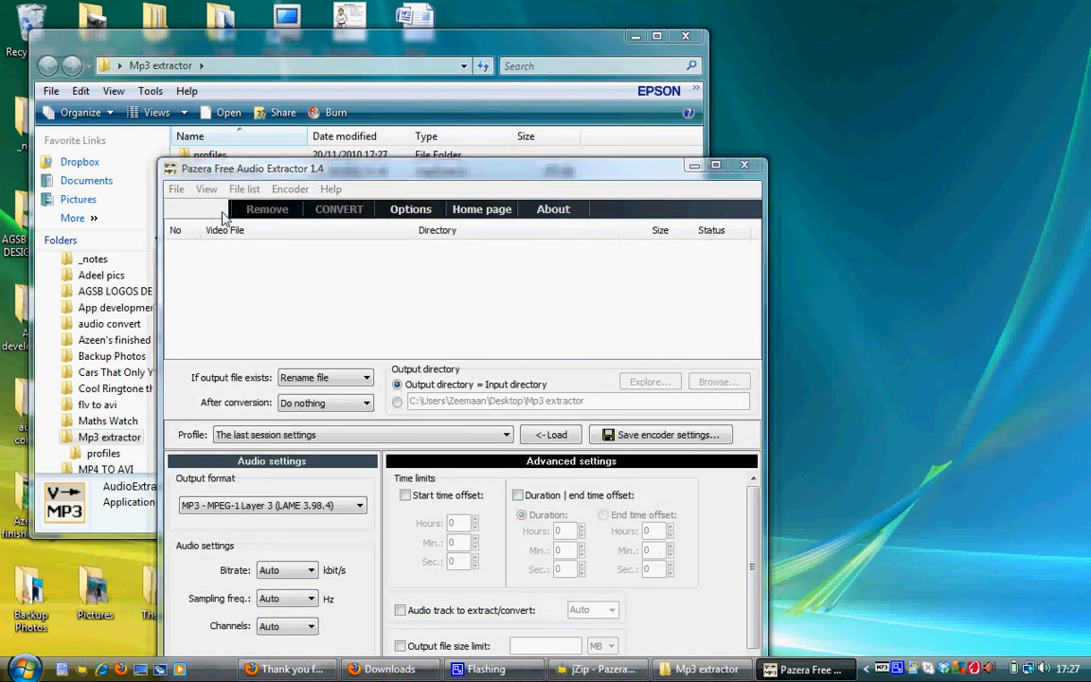
left_click(196, 208)
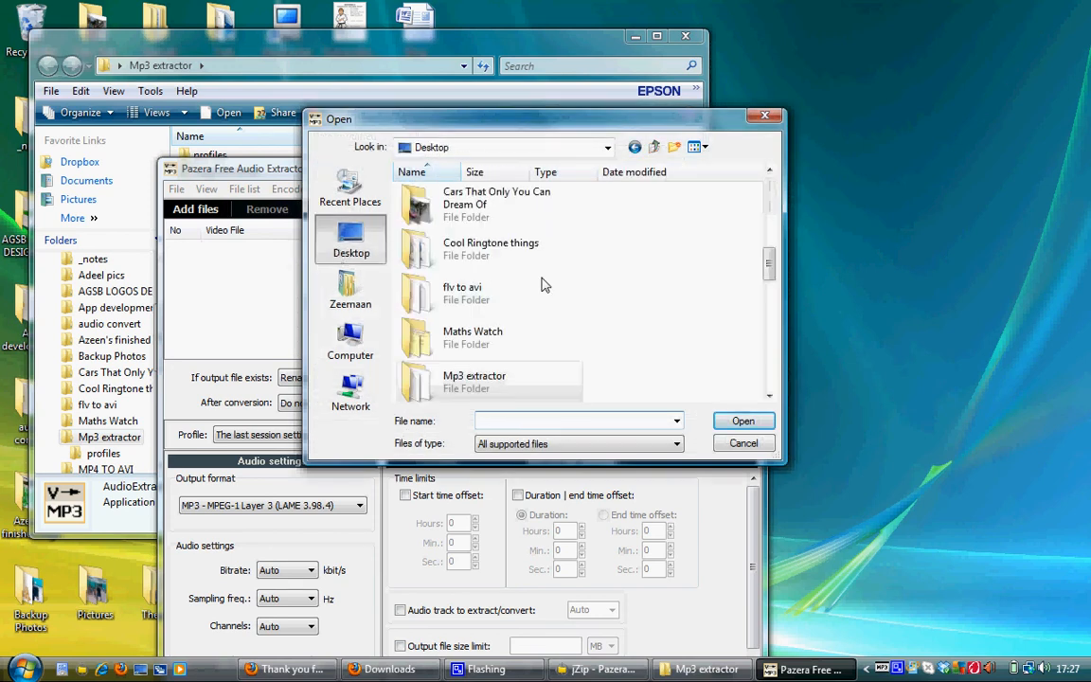
double_click(462, 292)
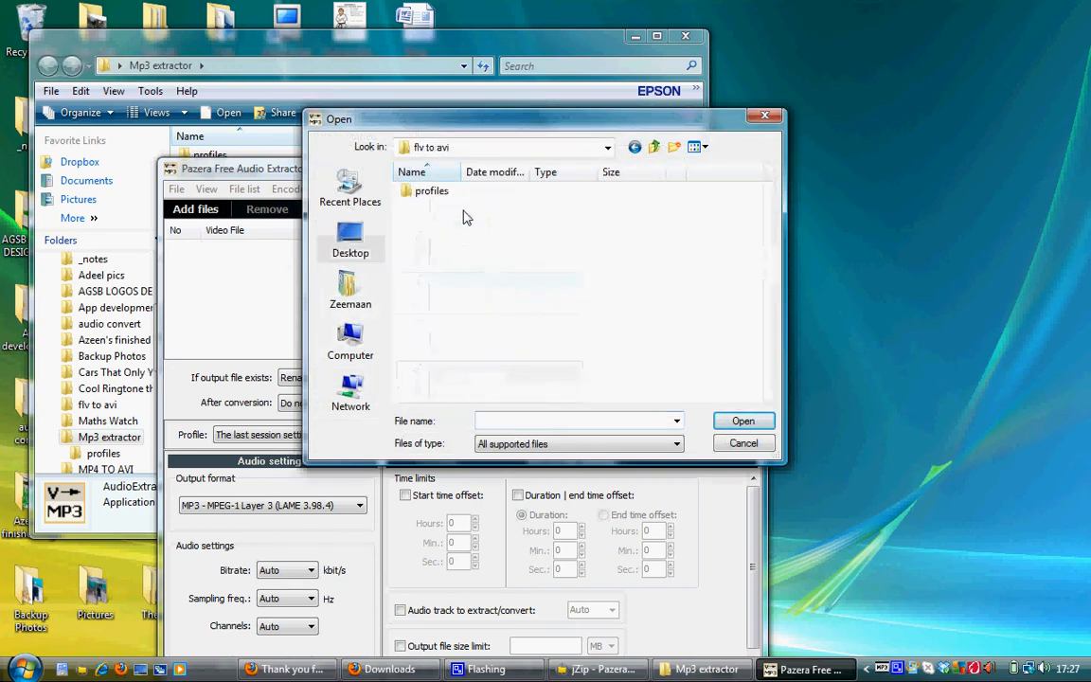
left_click(349, 241)
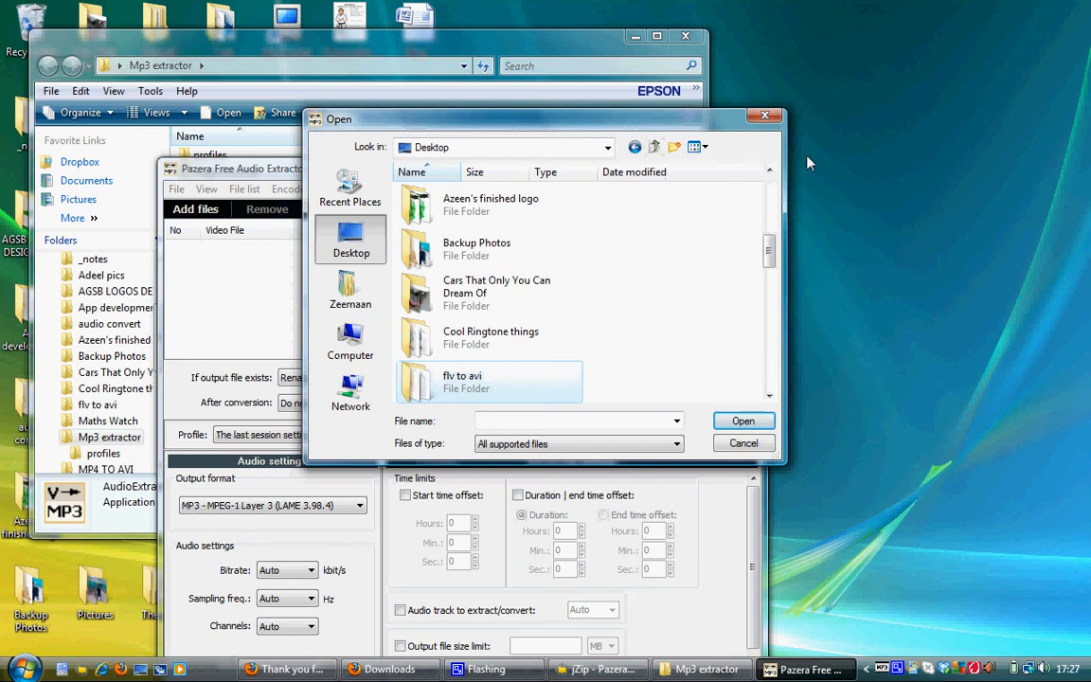
mouse_move(766, 115)
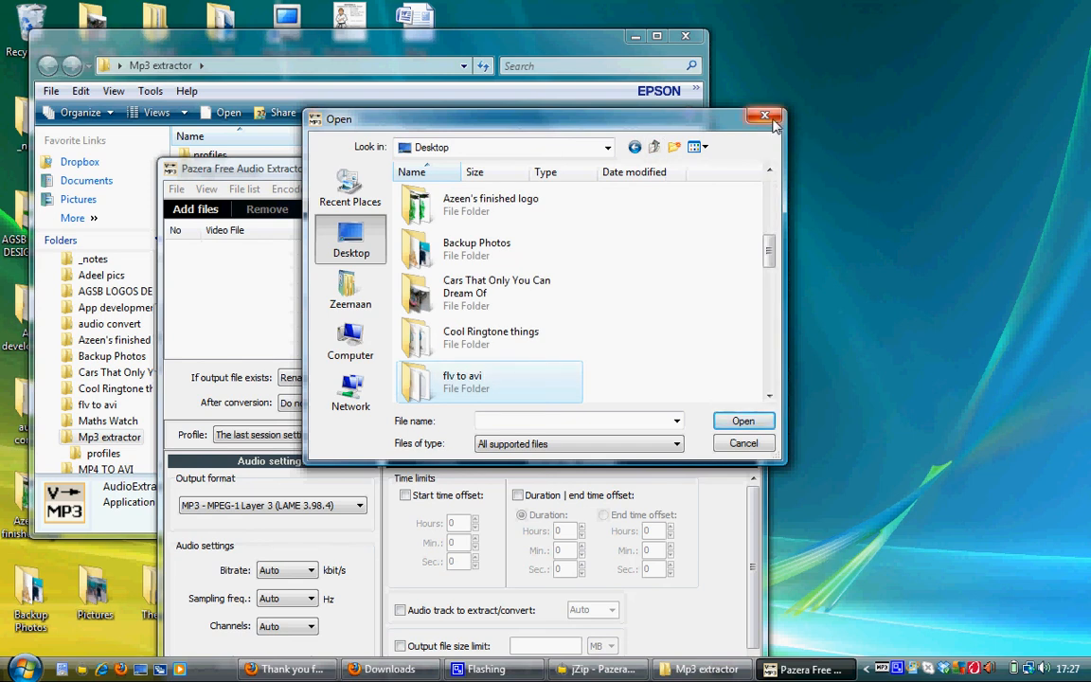